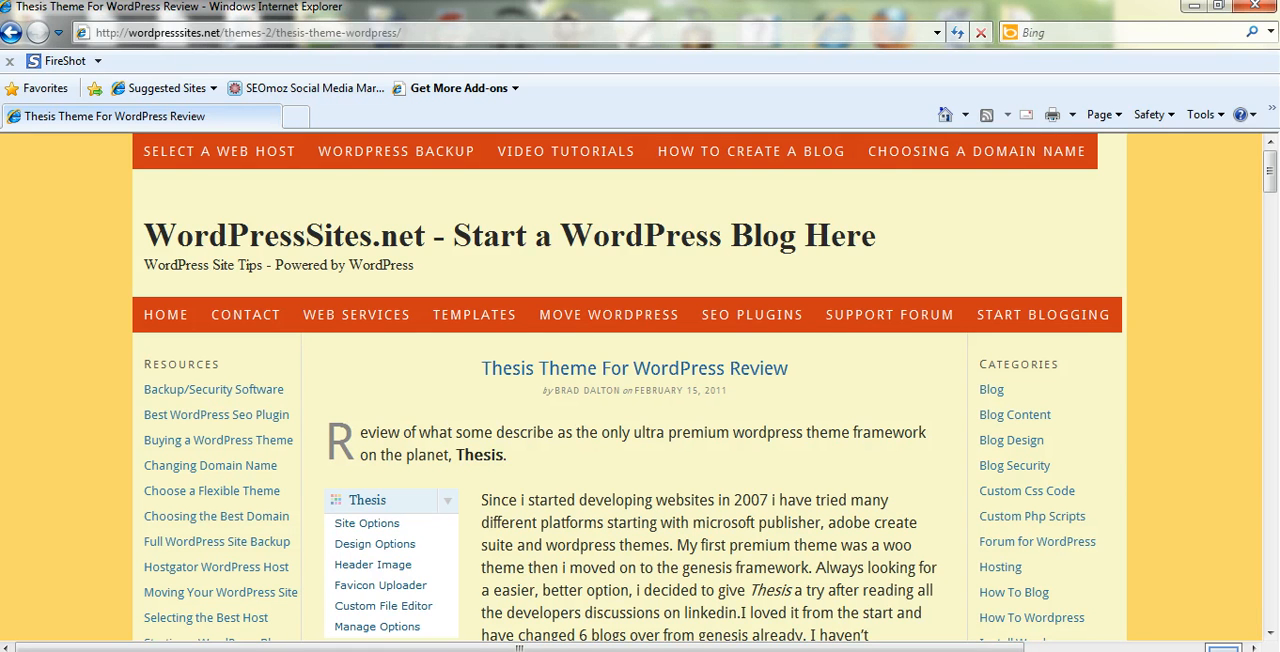
pyautogui.moveTo(43, 533)
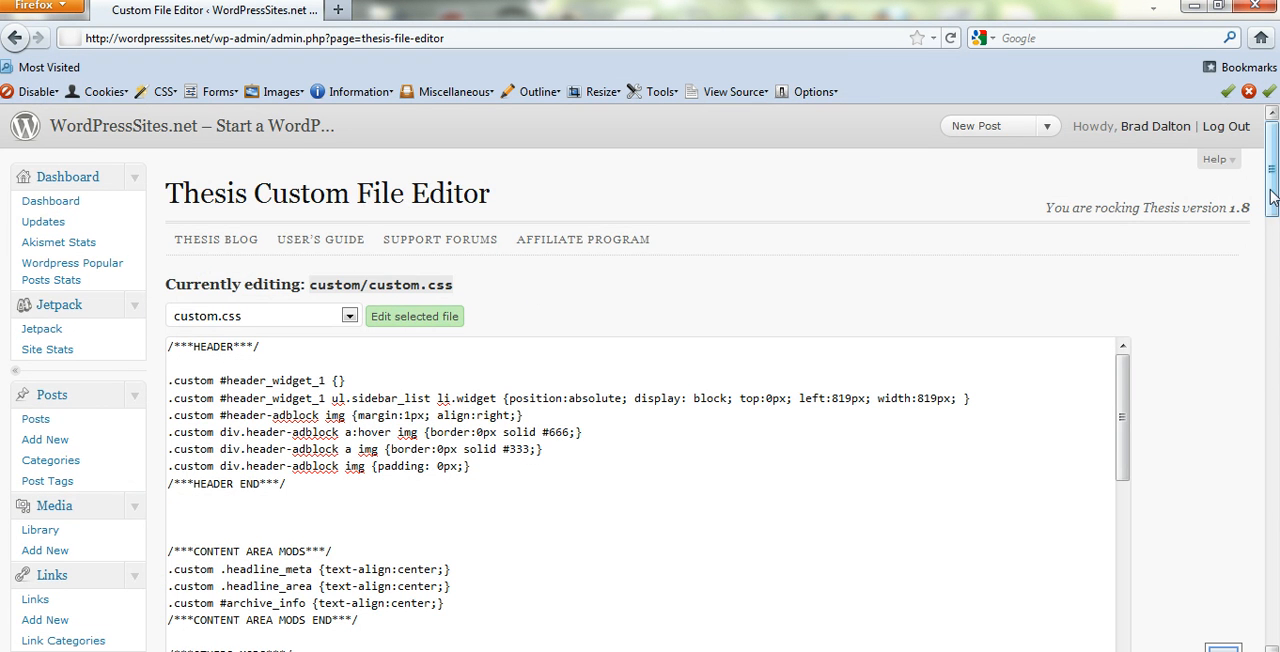
# Select custom_functions.php in the Thesis Custom File Editor and load it for editing.
pyautogui.scroll(-3)
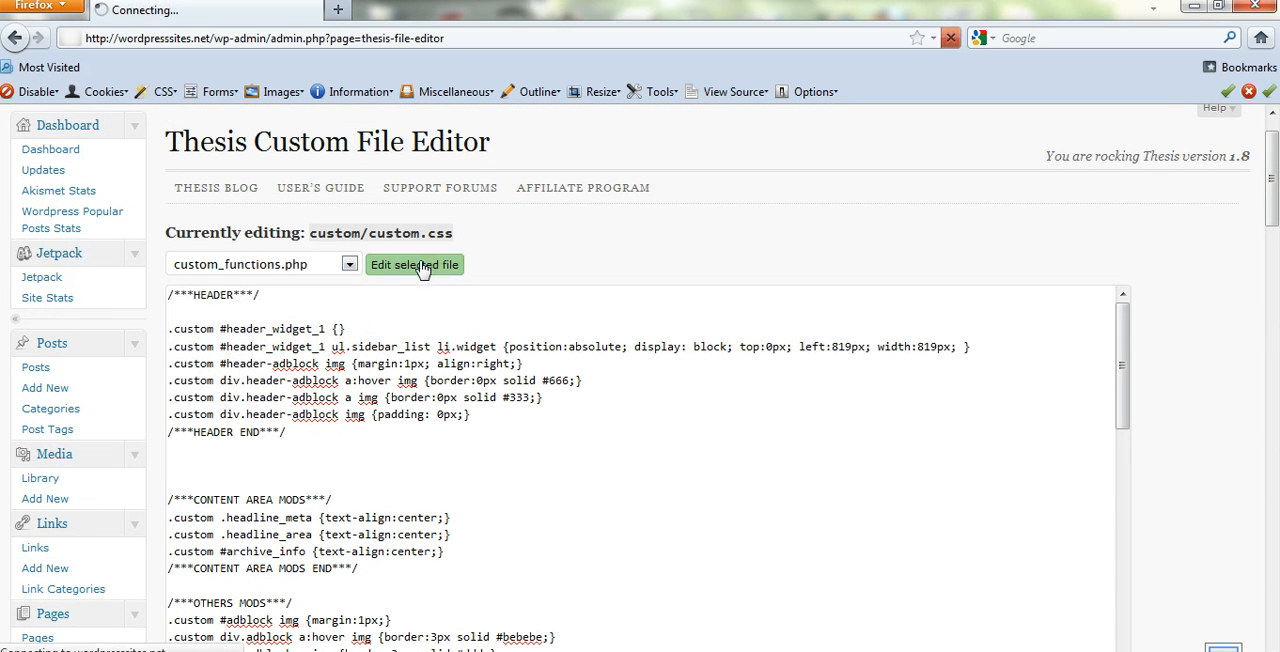
pyautogui.click(414, 264)
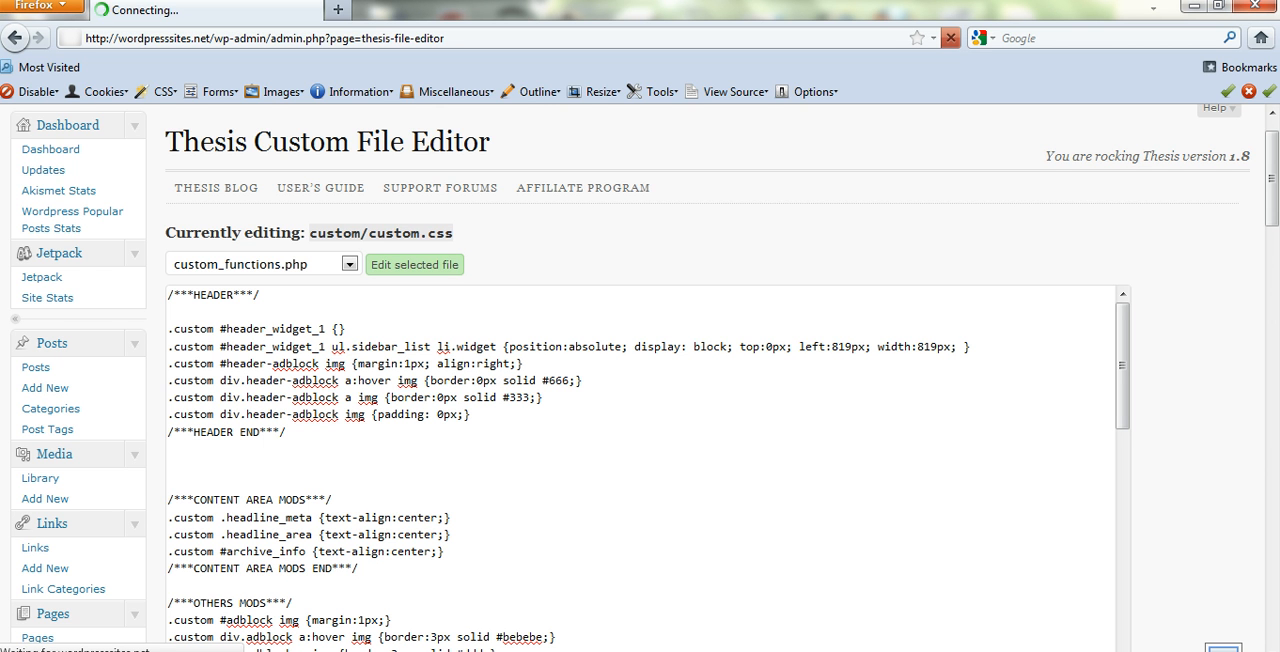
pyautogui.click(414, 264)
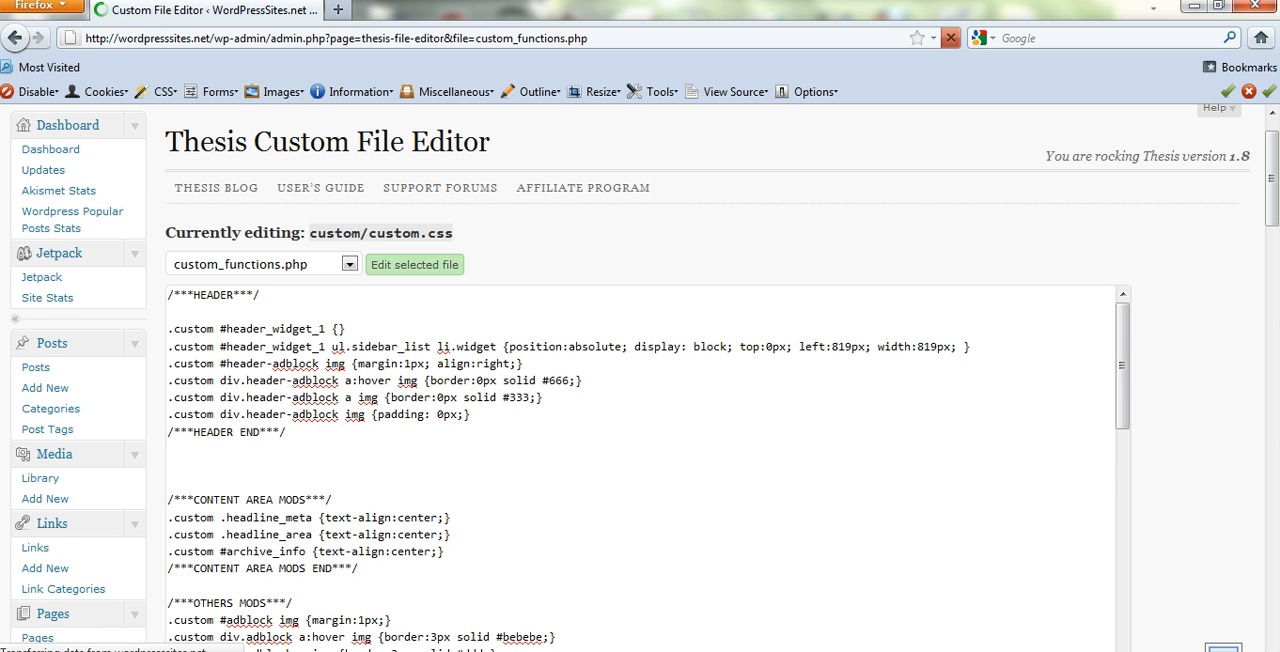
pyautogui.scroll(-3)
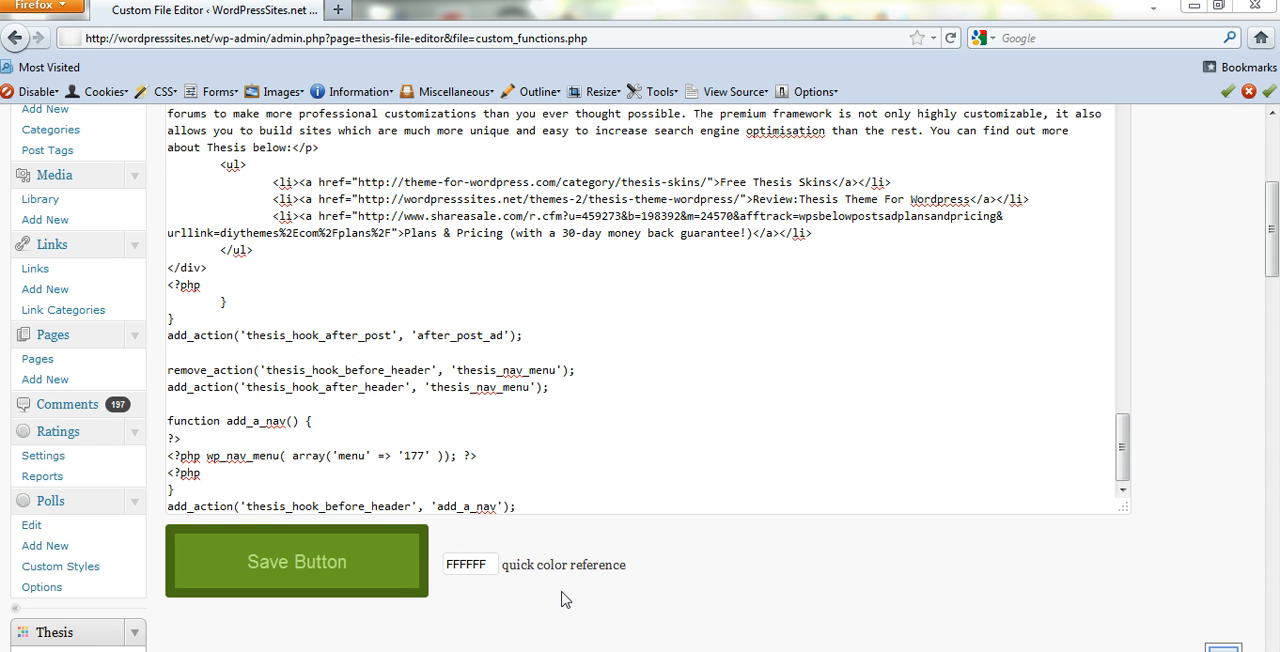
pyautogui.moveTo(645, 620)
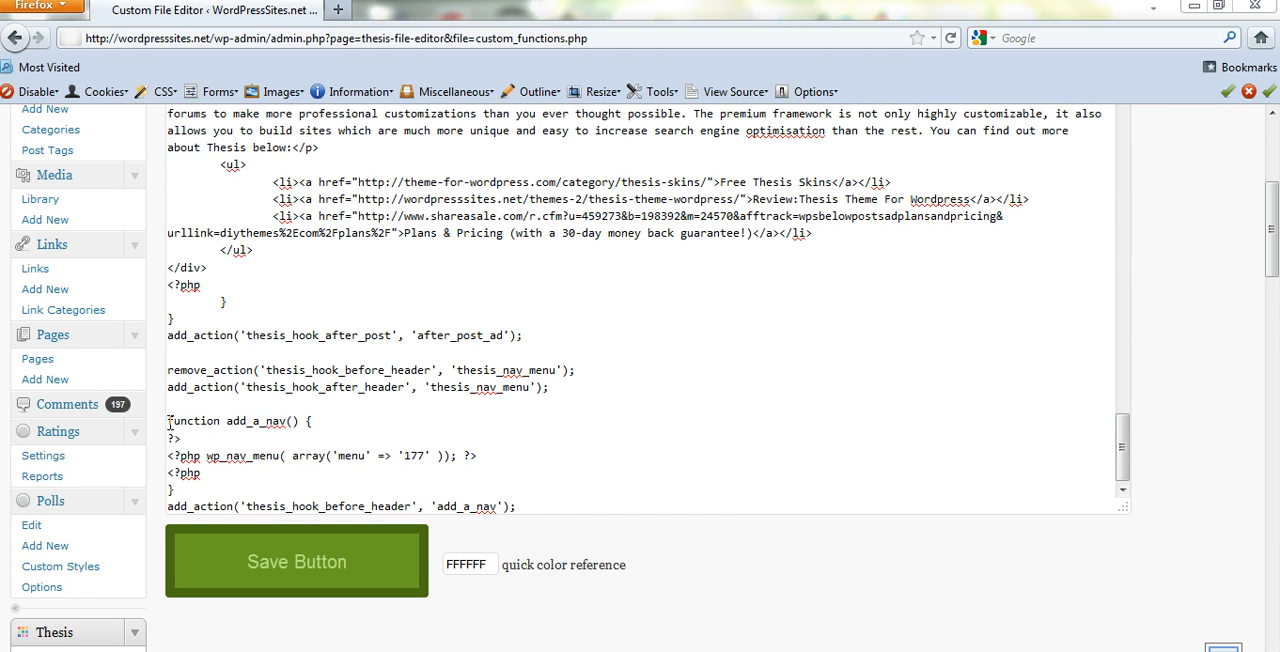
pyautogui.moveTo(285, 460)
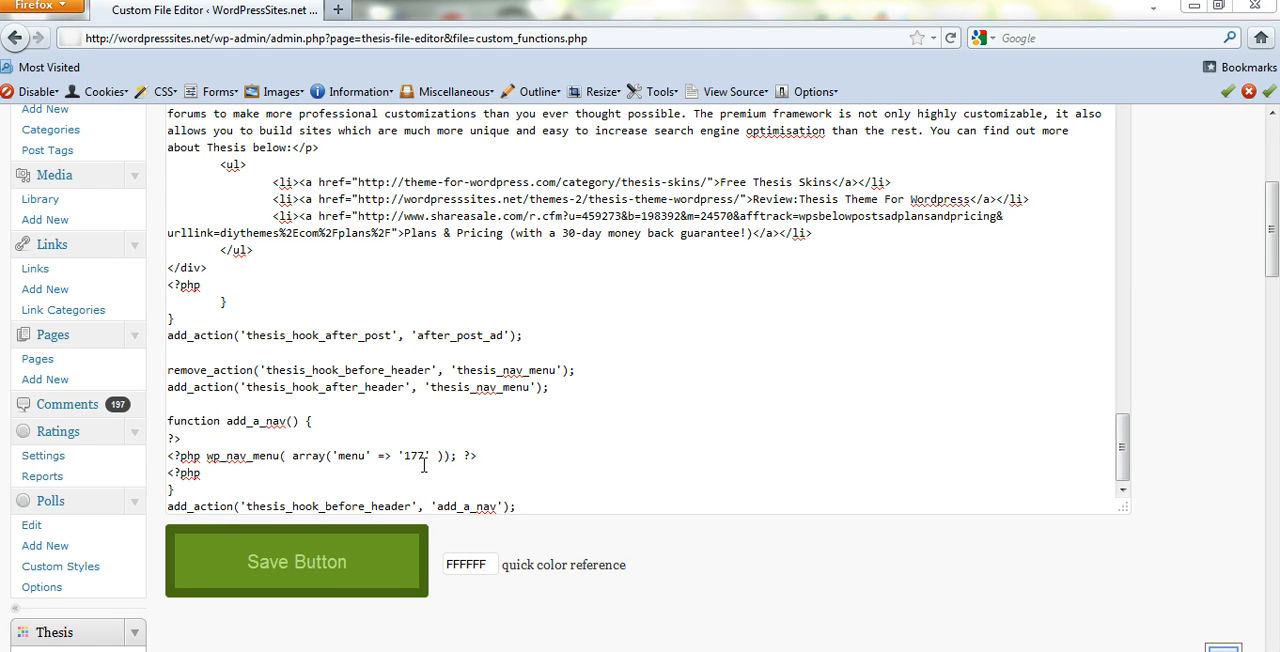
pyautogui.moveTo(420, 463)
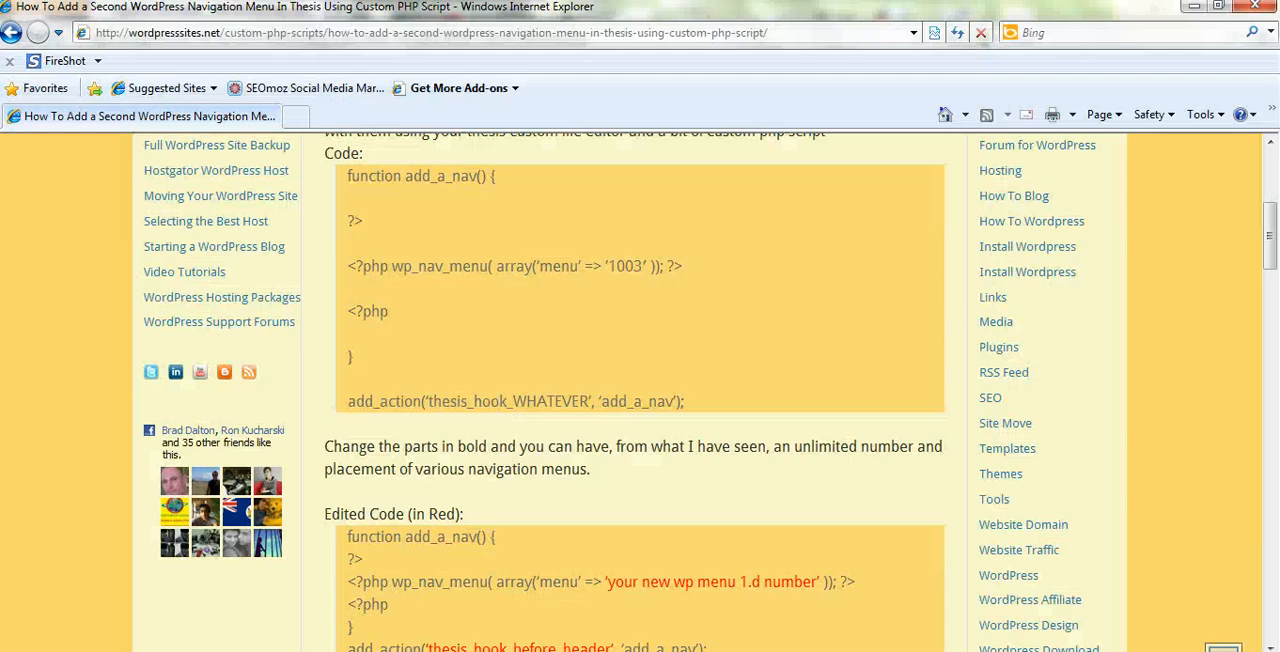
pyautogui.moveTo(376, 172)
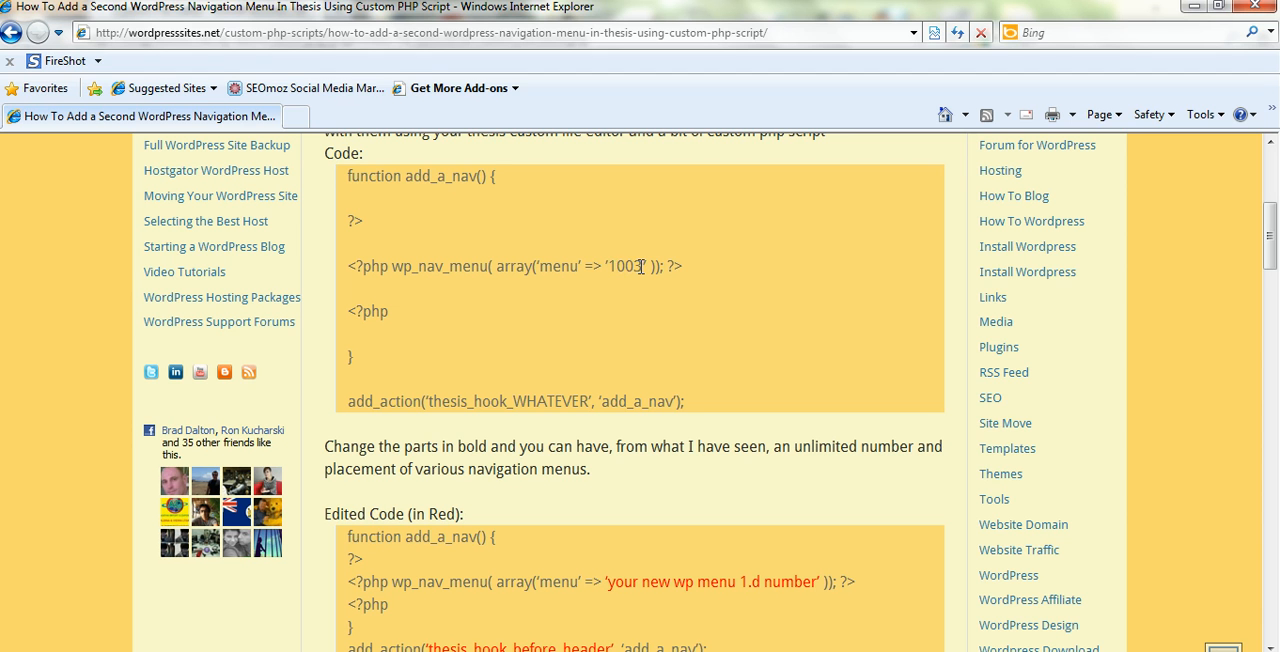
pyautogui.moveTo(590, 370)
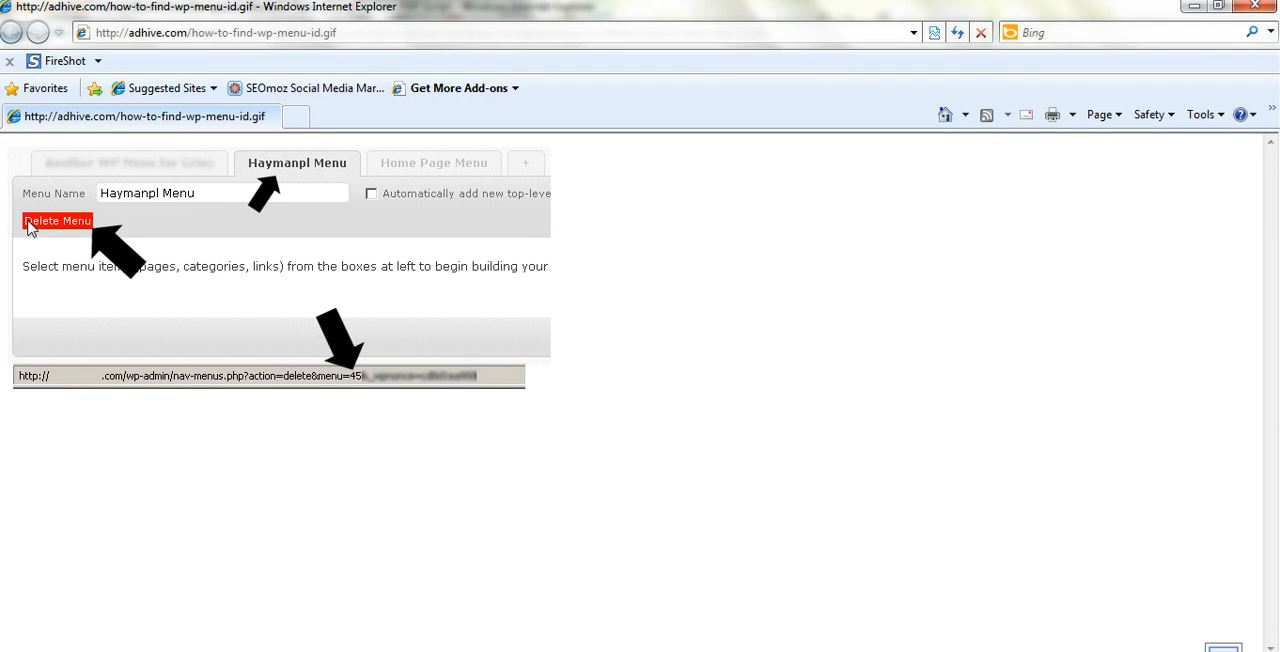
pyautogui.moveTo(37, 230)
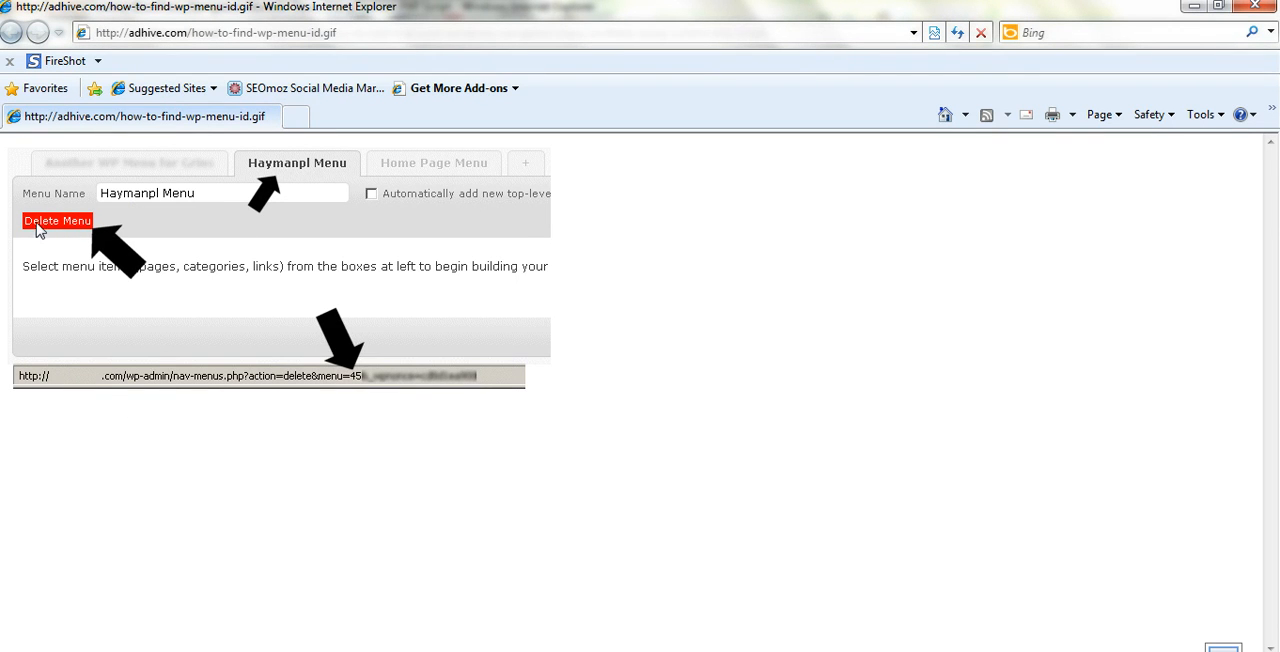
pyautogui.moveTo(350, 383)
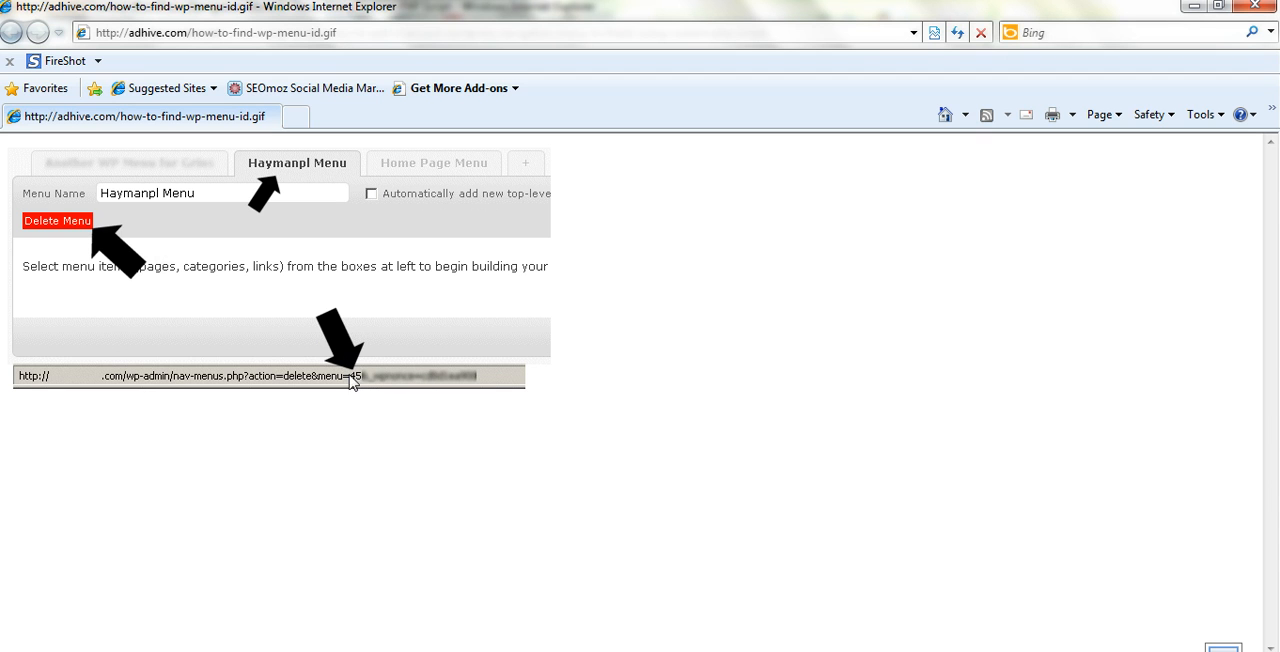
pyautogui.moveTo(357, 386)
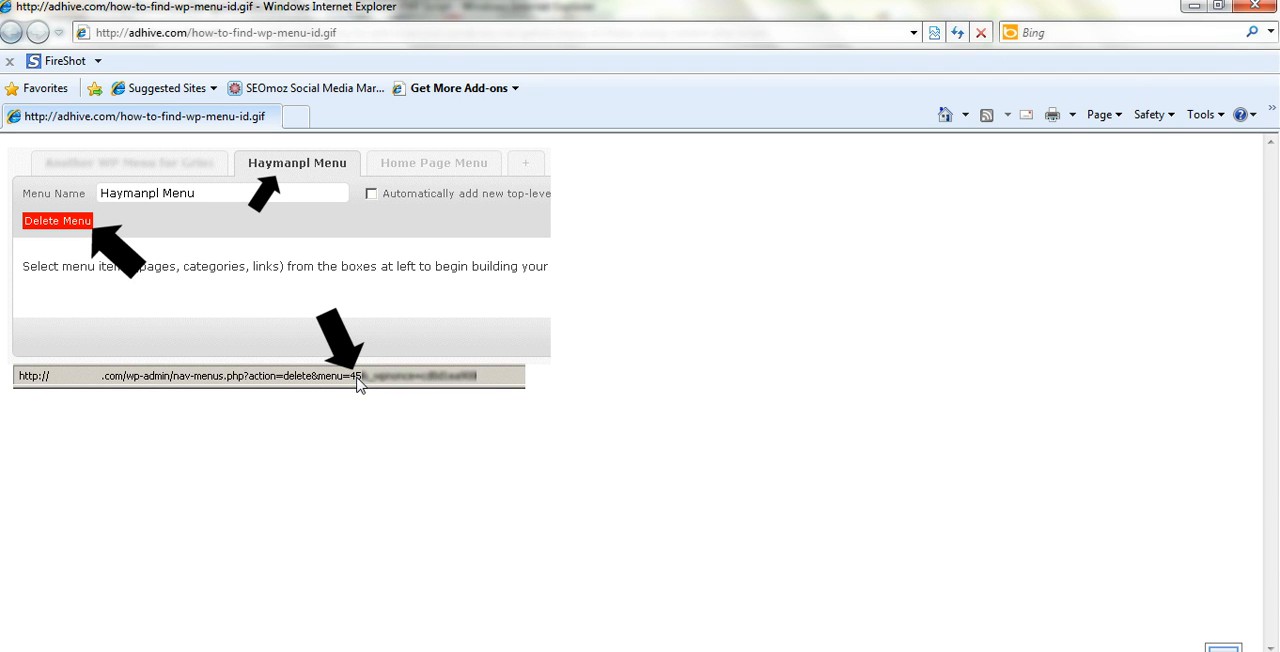
pyautogui.moveTo(138, 568)
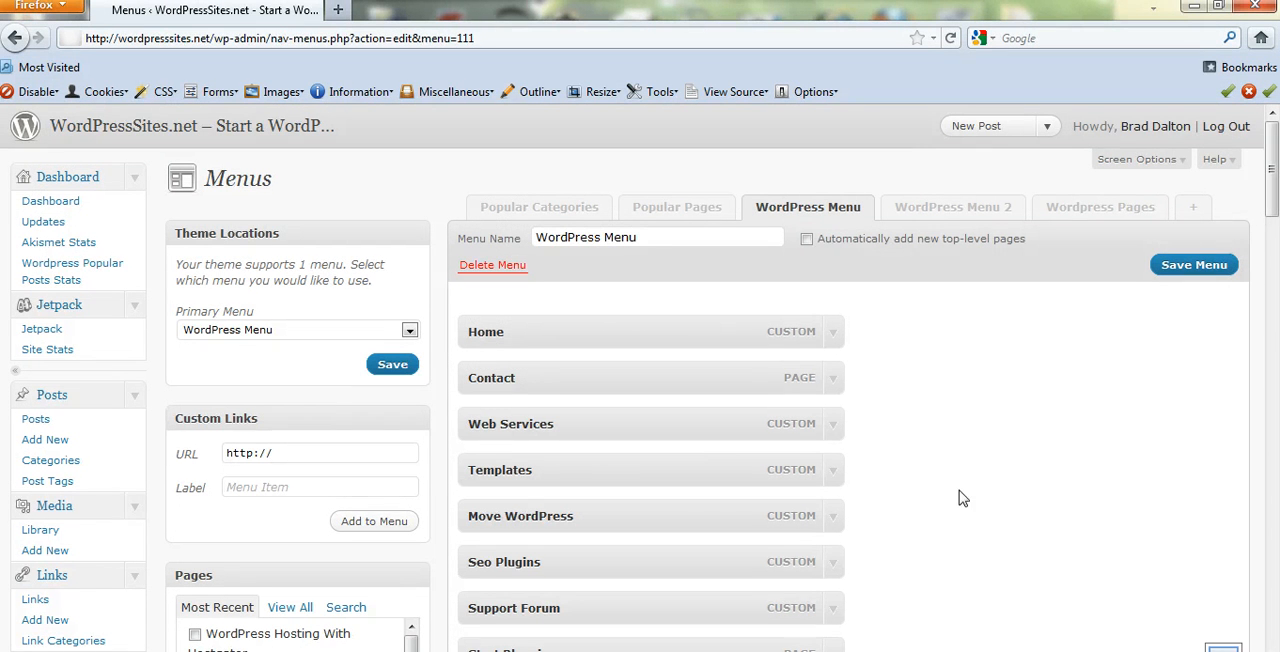
pyautogui.moveTo(1098, 350)
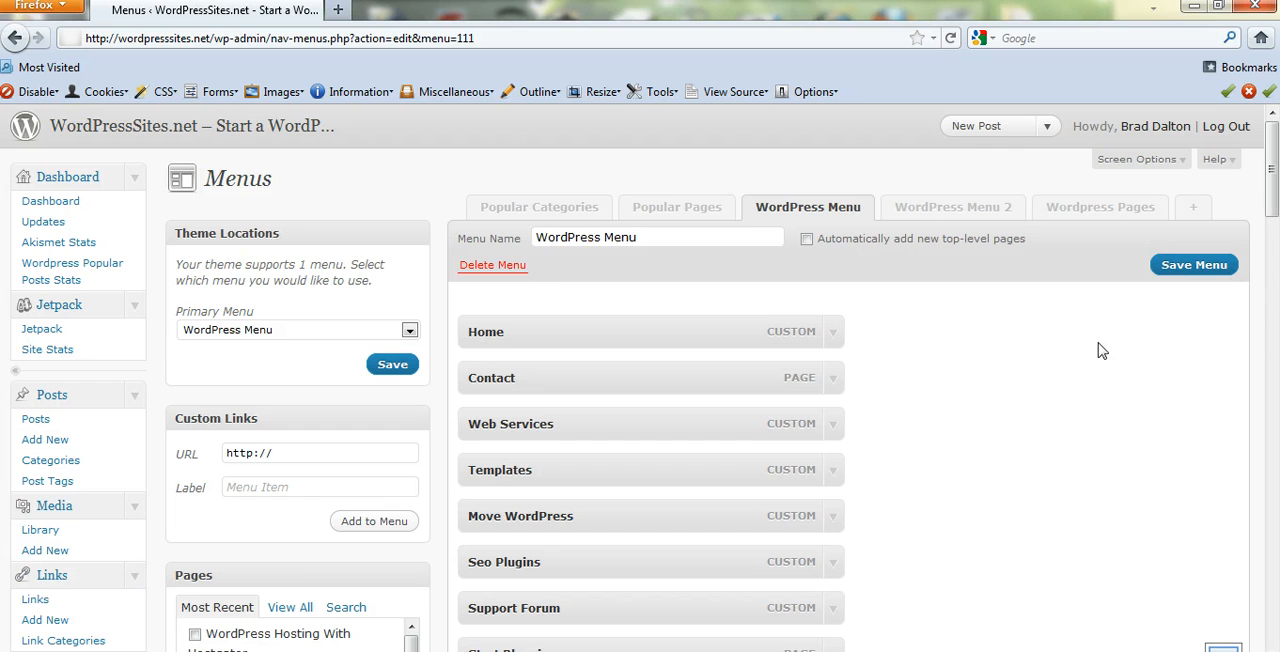
pyautogui.moveTo(548, 288)
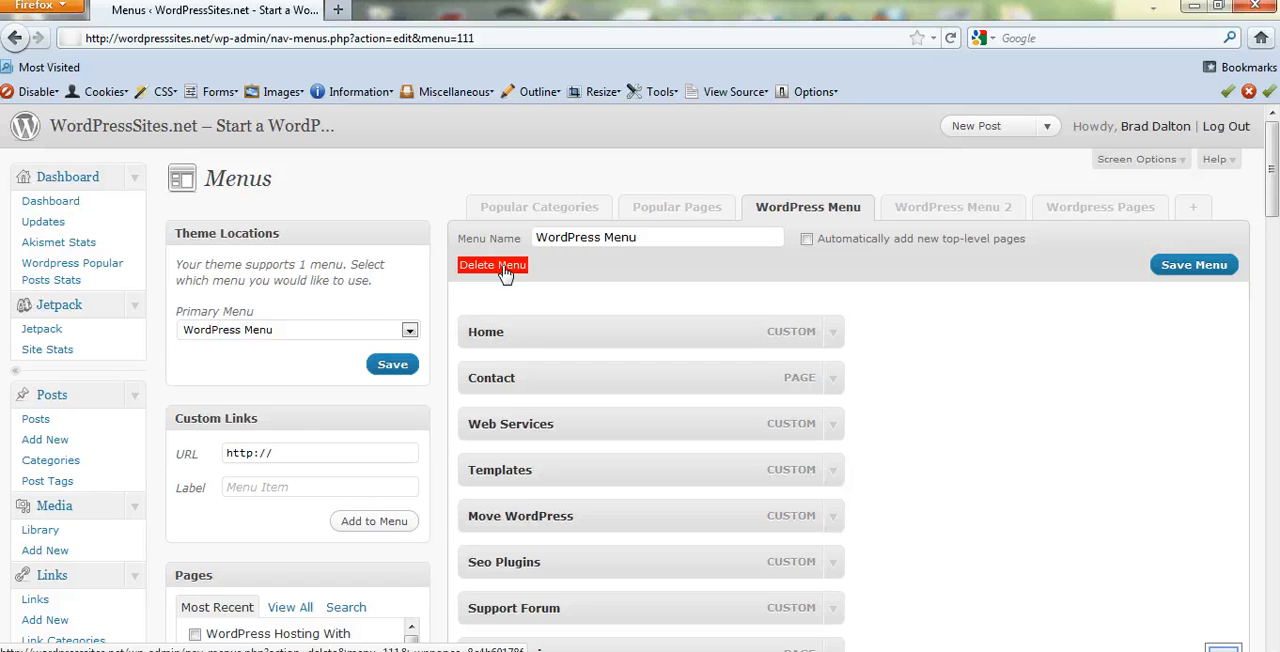
pyautogui.moveTo(492, 265)
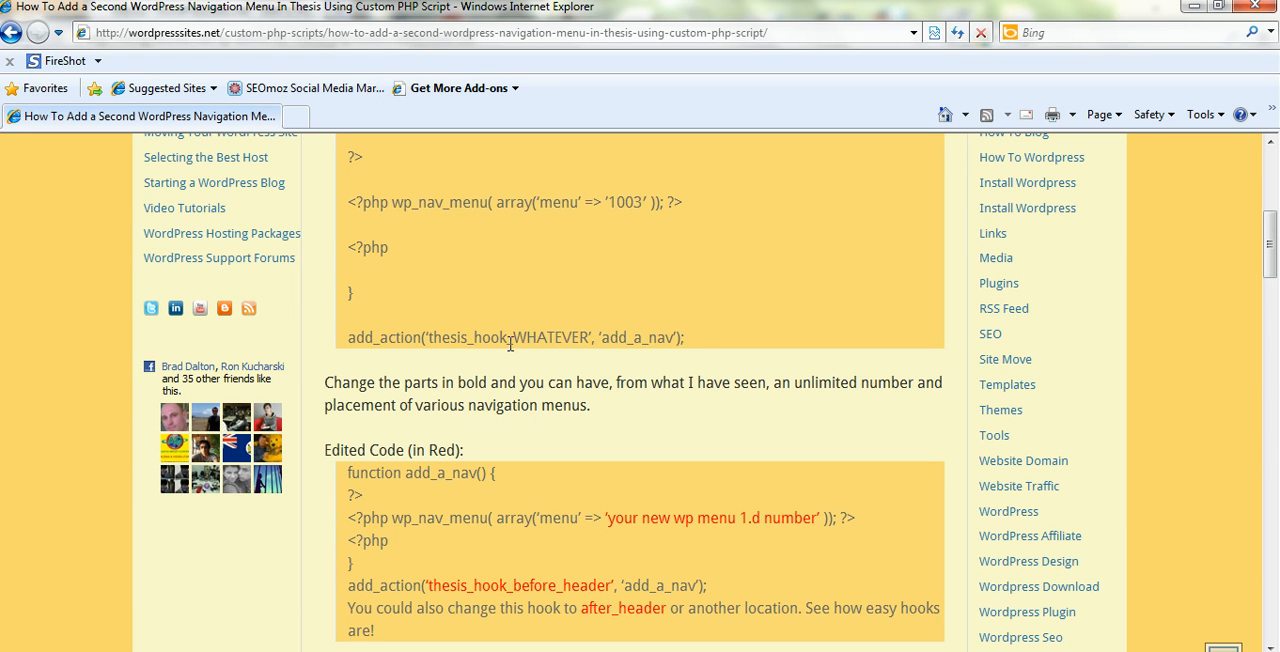
pyautogui.moveTo(513, 353)
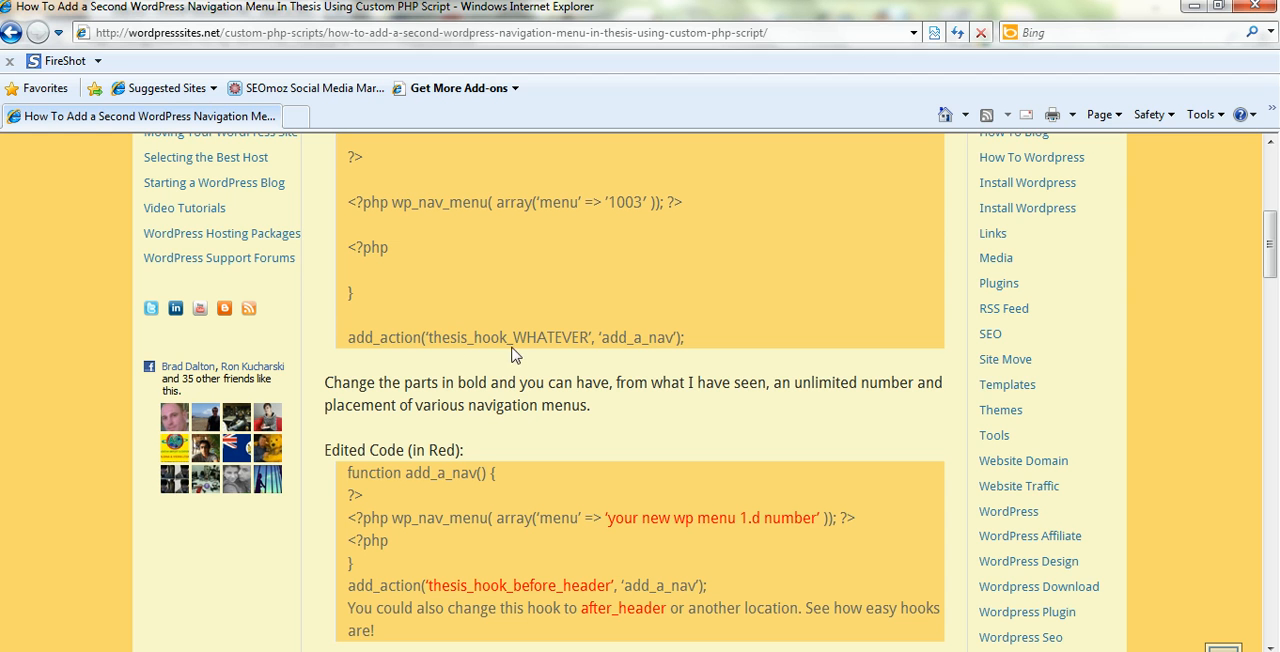
pyautogui.moveTo(587, 546)
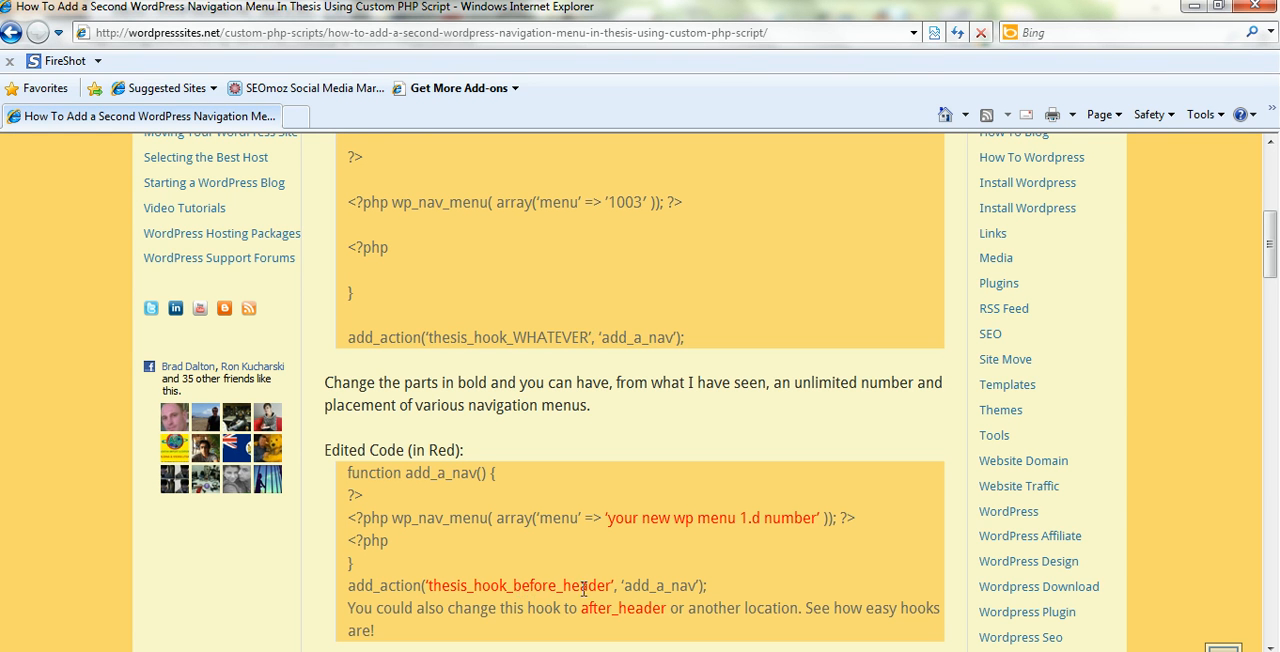
pyautogui.scroll(-3)
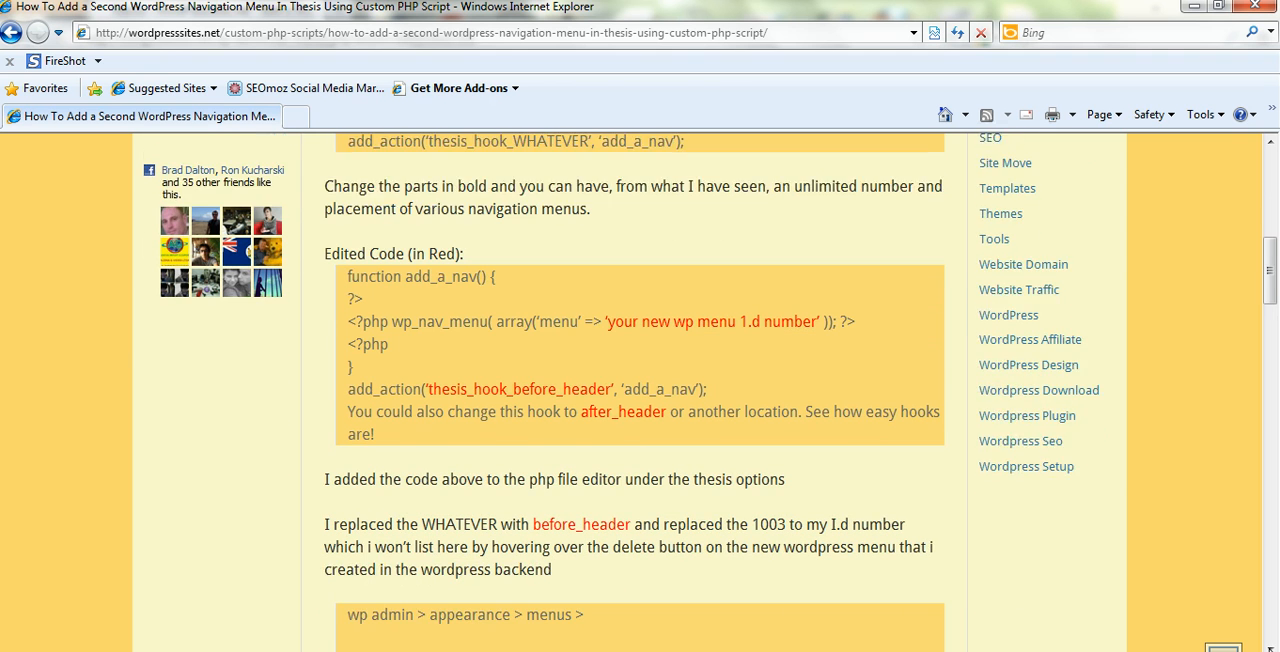
pyautogui.scroll(-3)
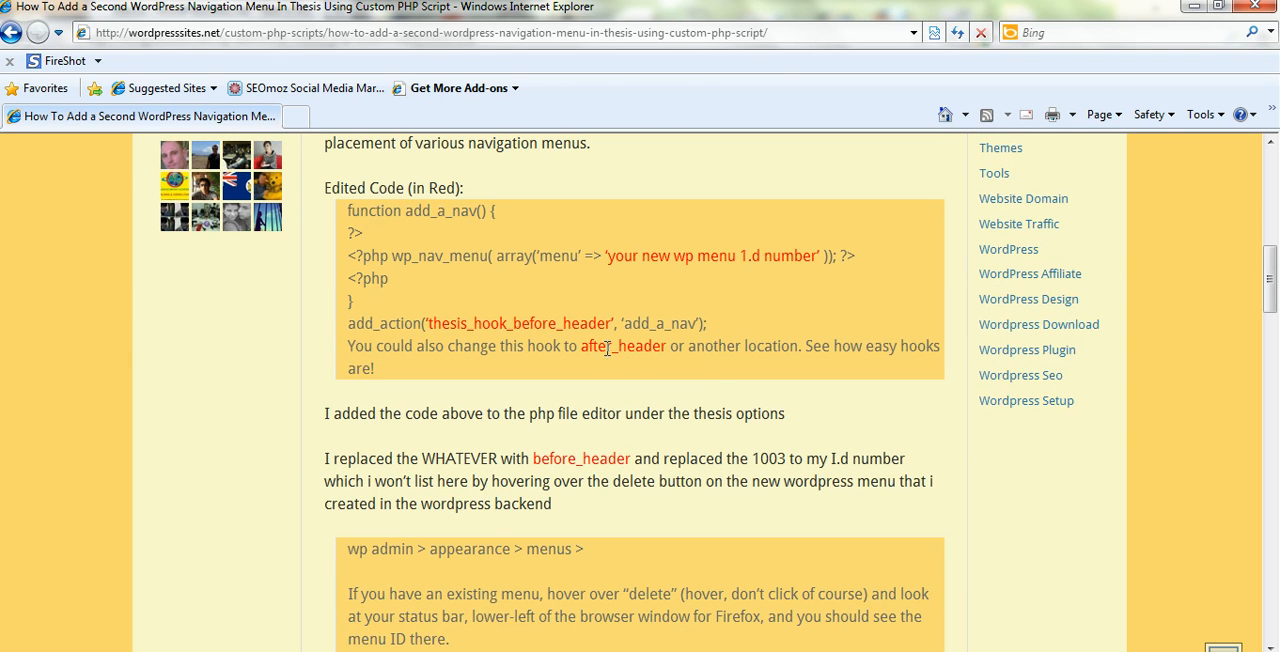
pyautogui.moveTo(737, 256)
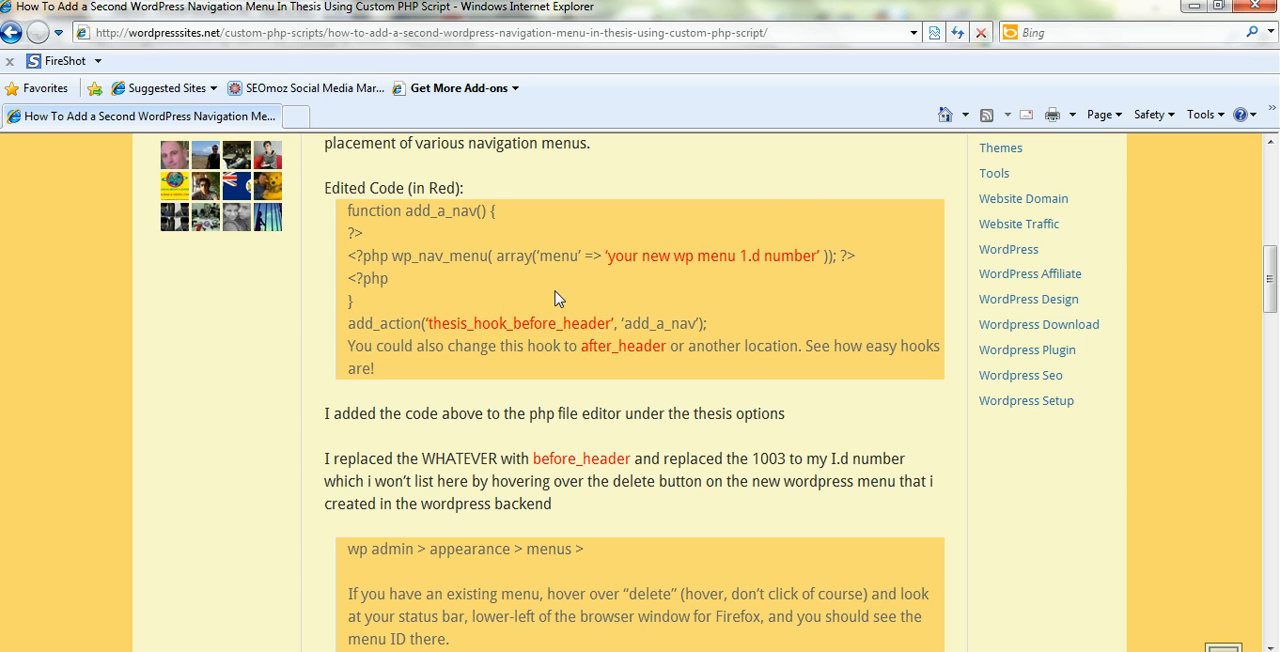
pyautogui.moveTo(562, 324)
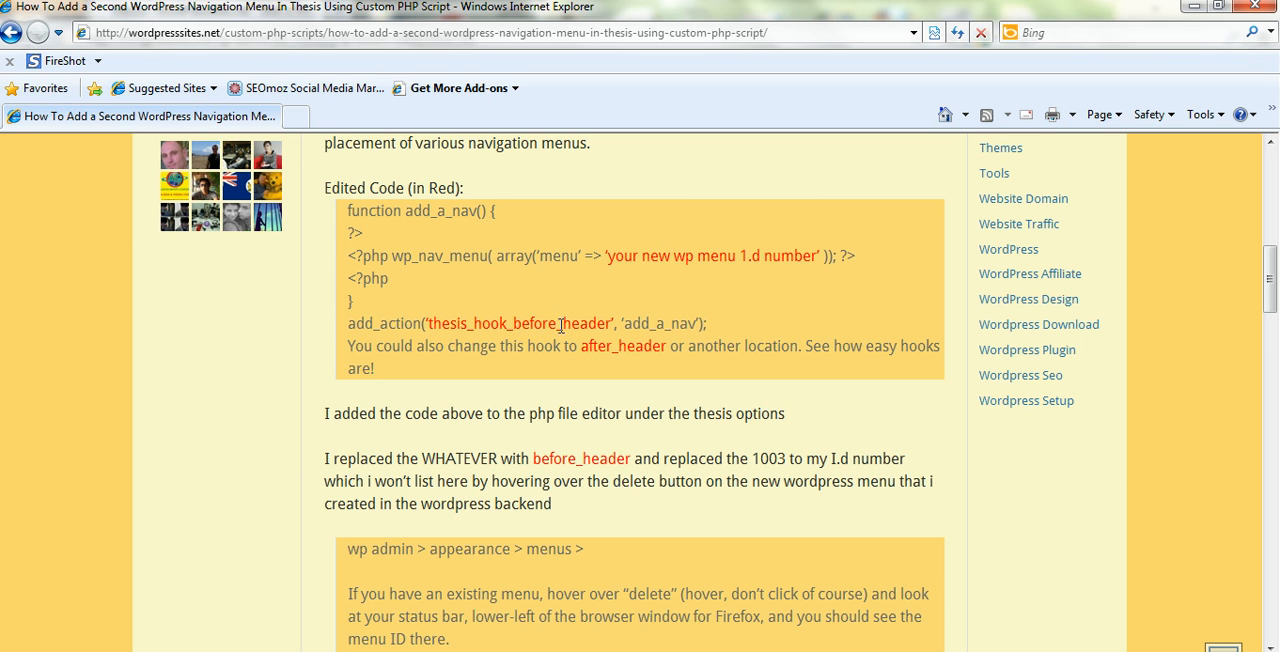
pyautogui.moveTo(528, 322)
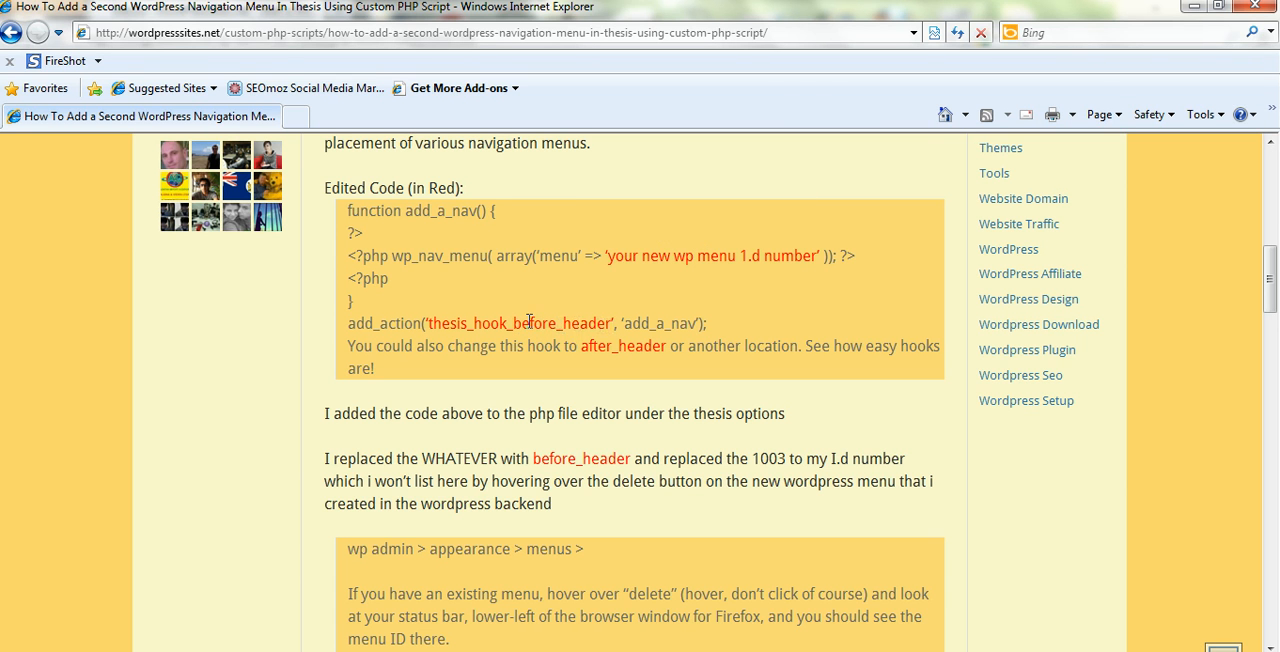
pyautogui.moveTo(865, 300)
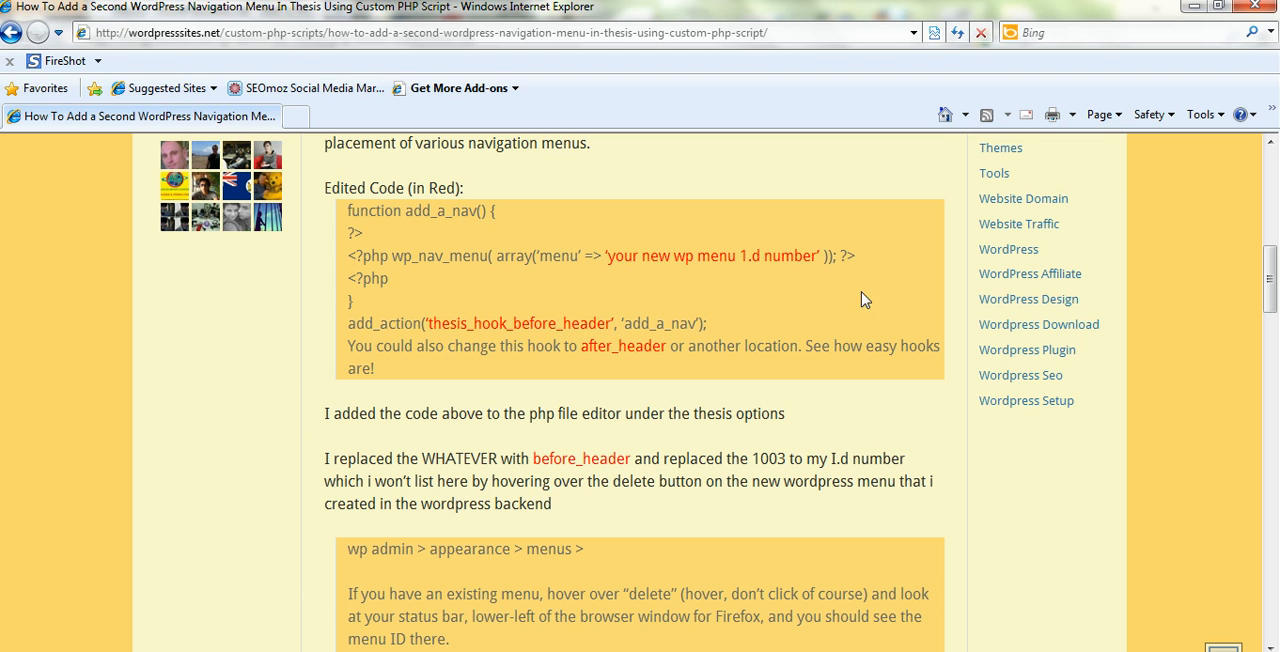
pyautogui.moveTo(738, 452)
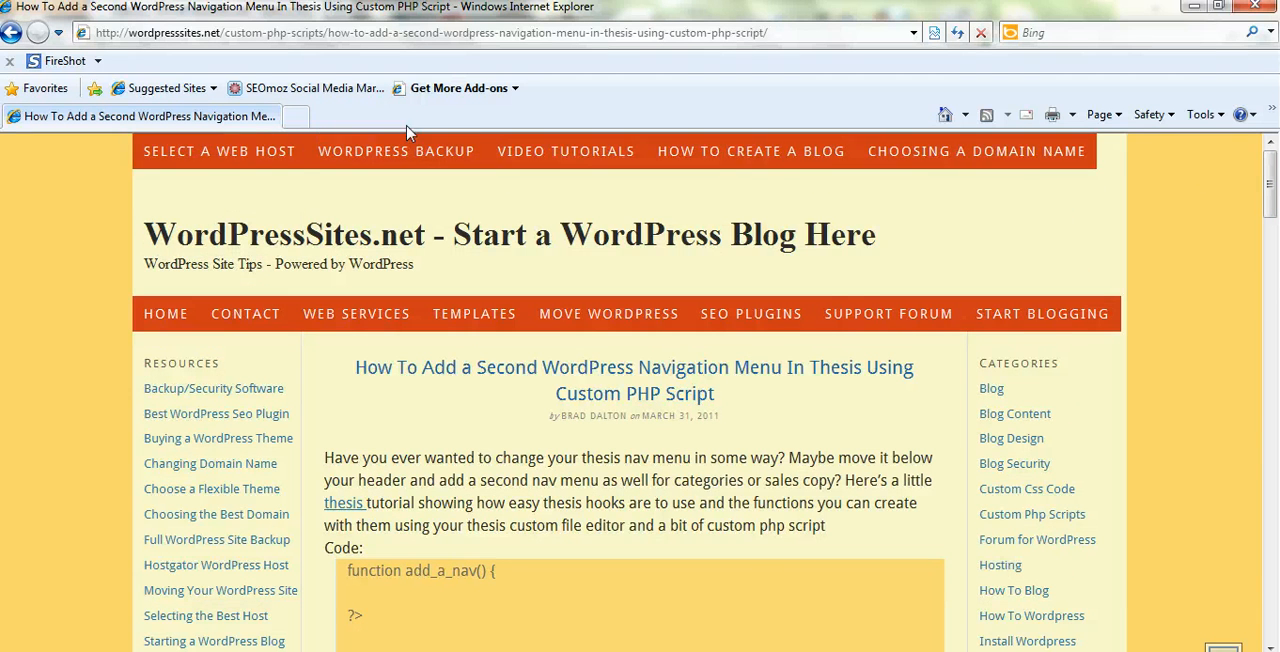
pyautogui.moveTo(1046, 151)
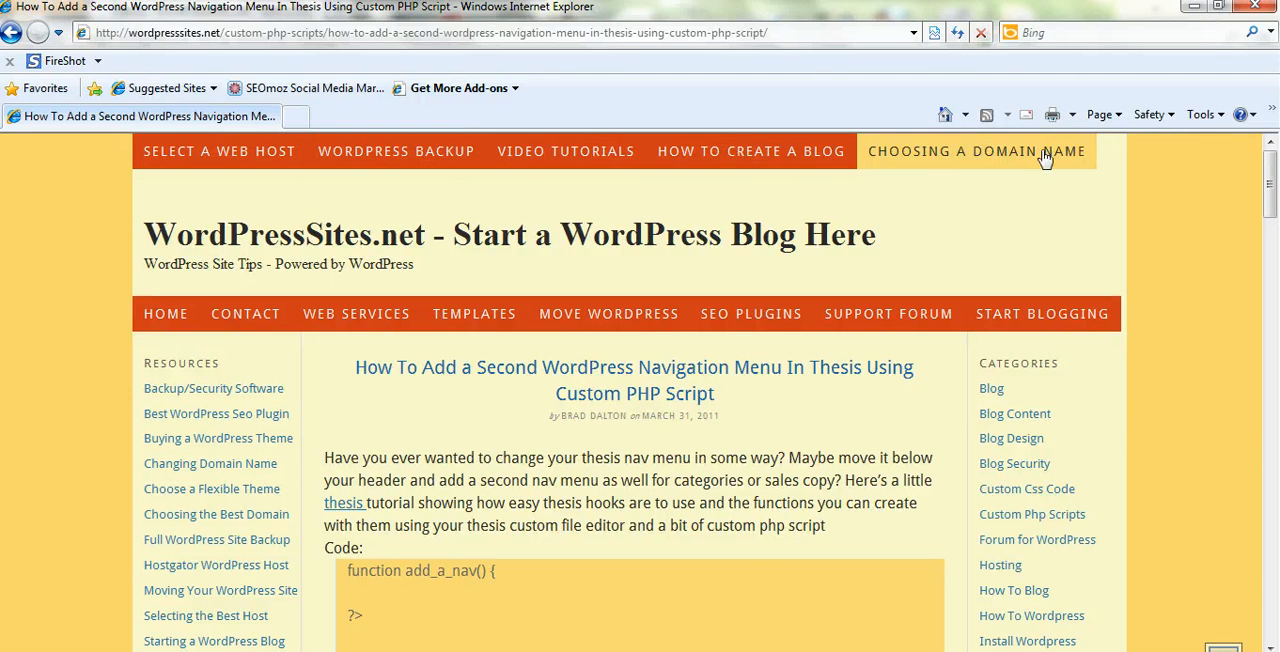
pyautogui.moveTo(1126, 212)
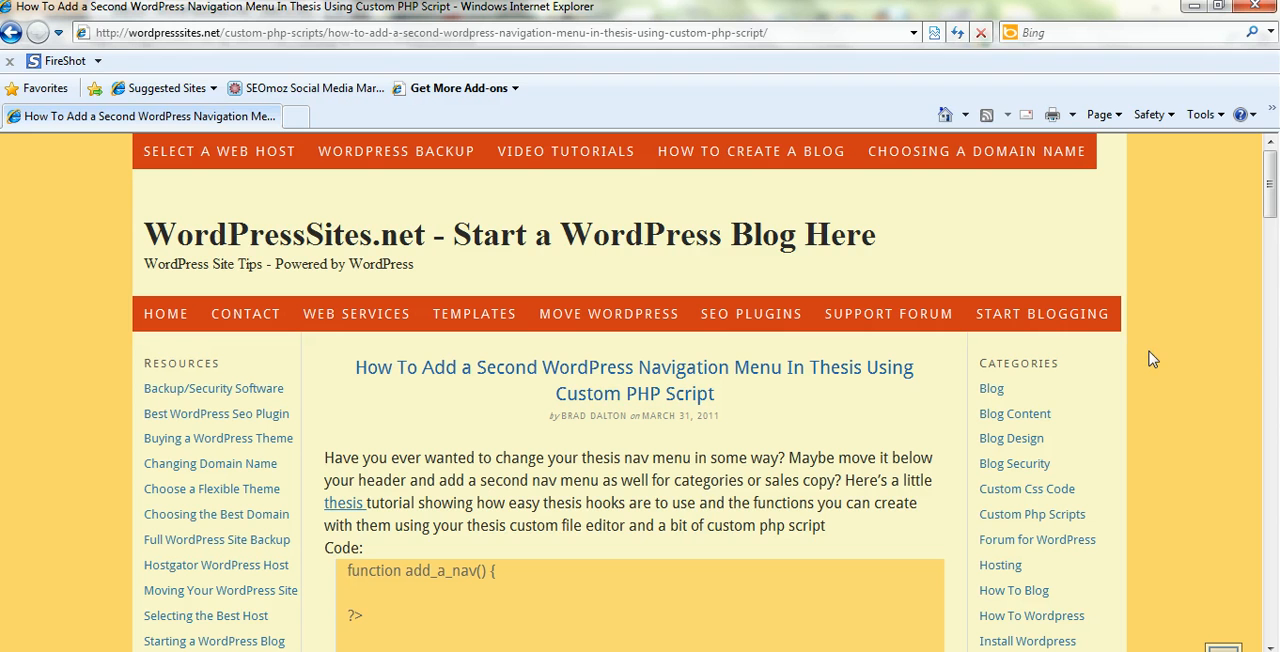
pyautogui.moveTo(1113, 157)
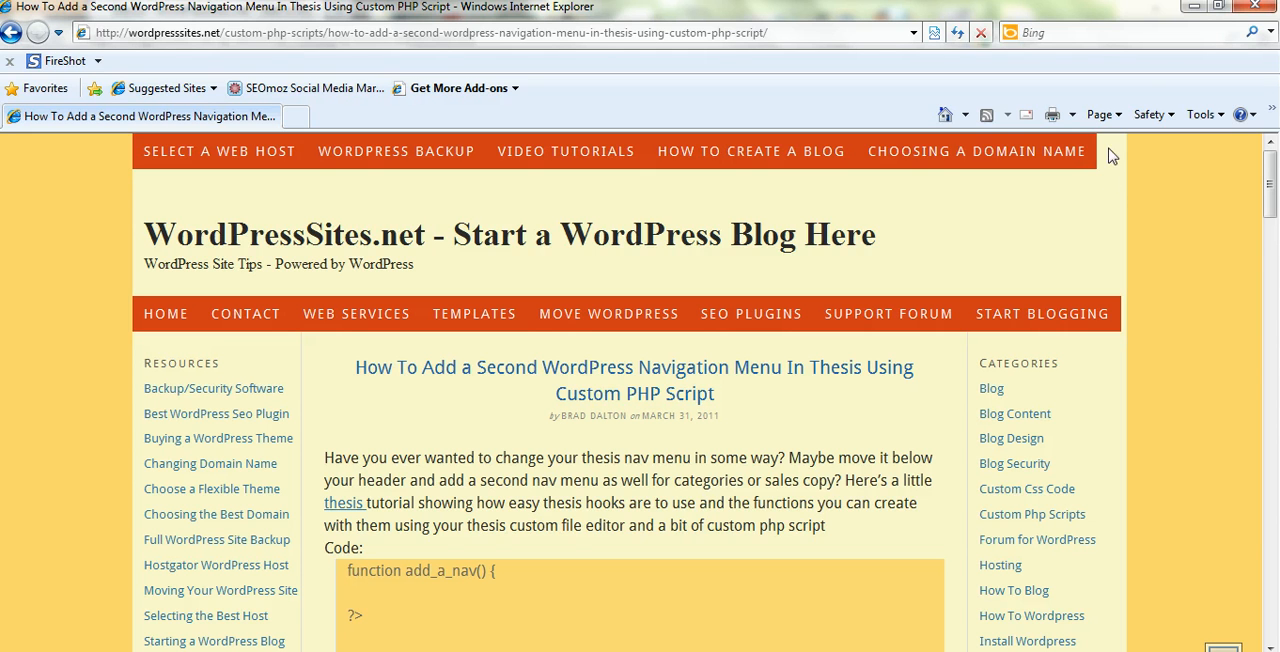
pyautogui.moveTo(1135, 338)
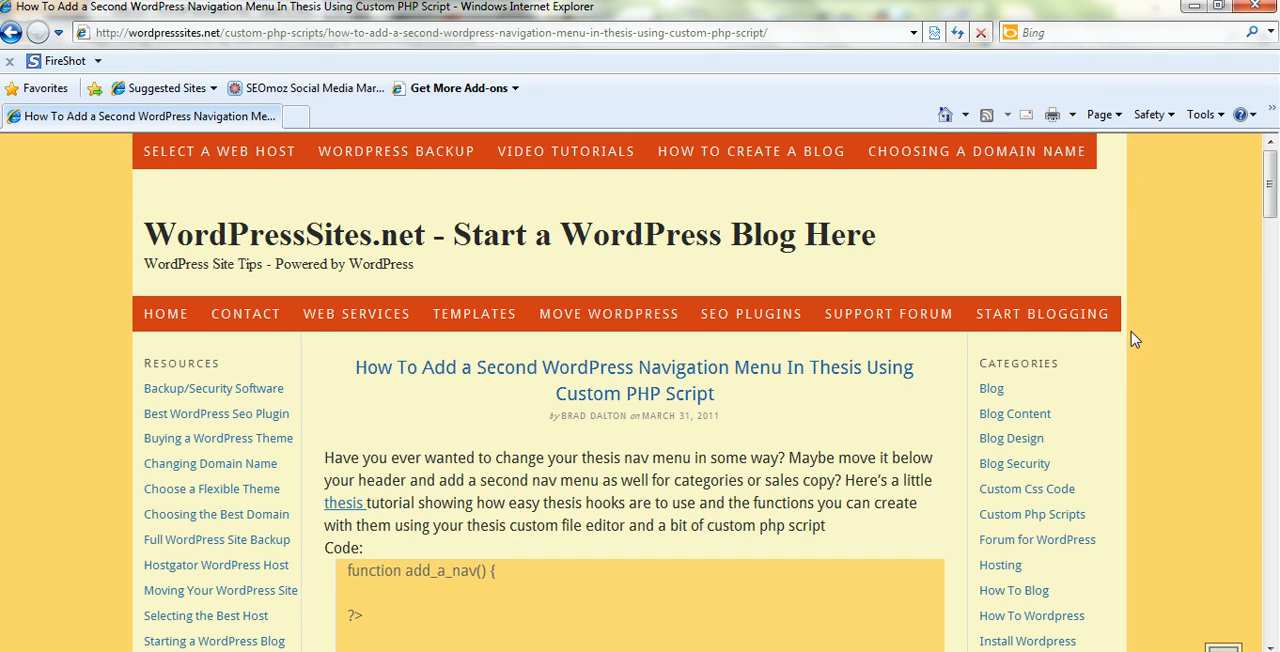
pyautogui.moveTo(1185, 222)
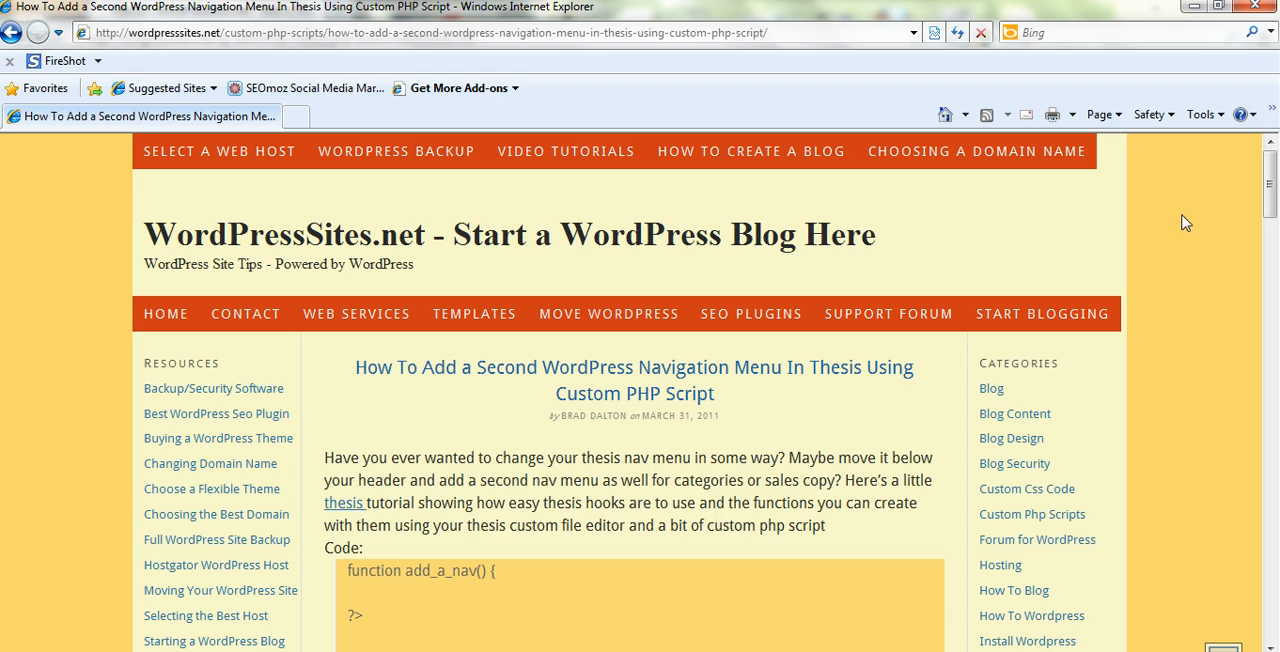